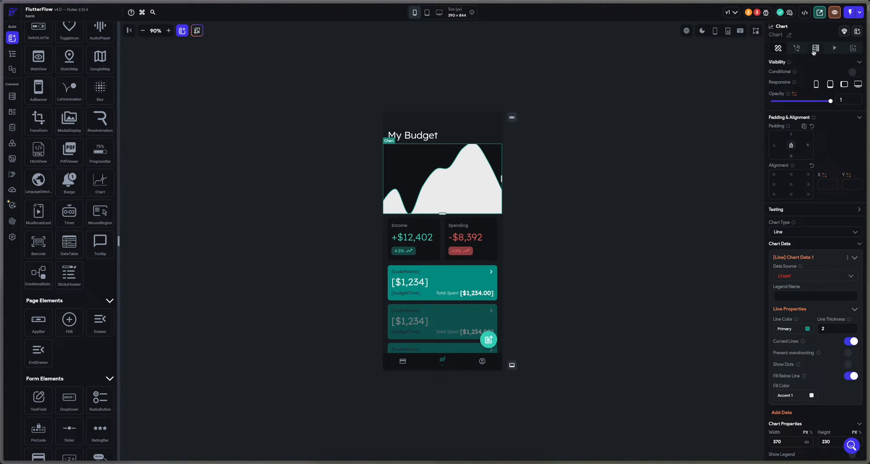
mouse_move(815, 48)
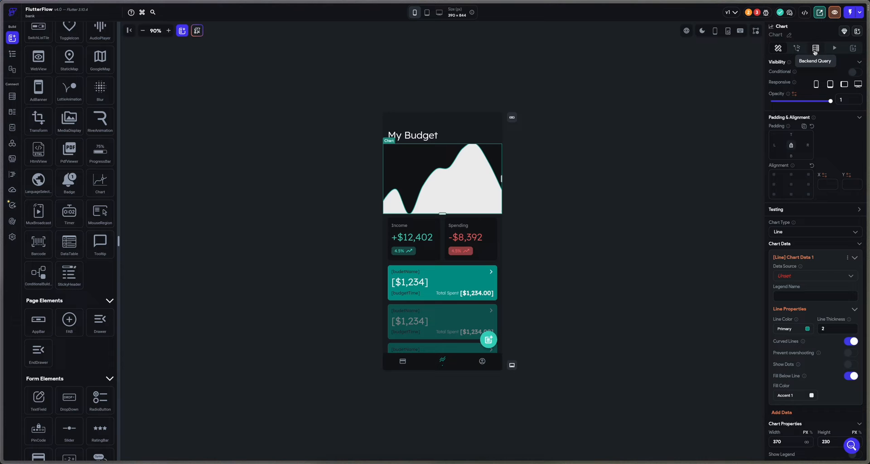
Step: Show the selected chart widget's Backend Query settings, still empty
click(816, 48)
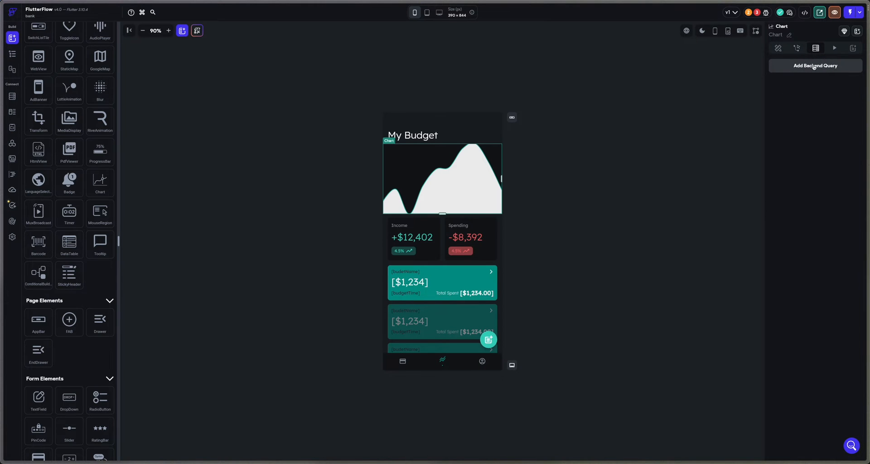
Step: Add a Query Collection backend query on the budgets collection and confirm it
click(815, 65)
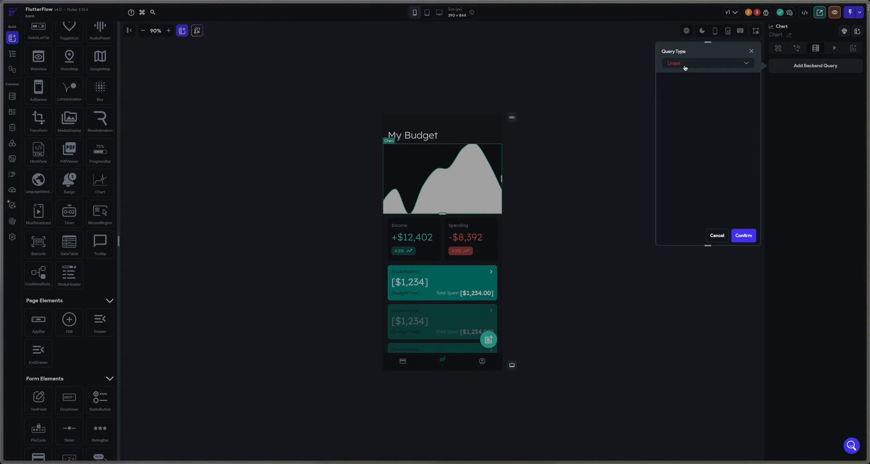
click(707, 62)
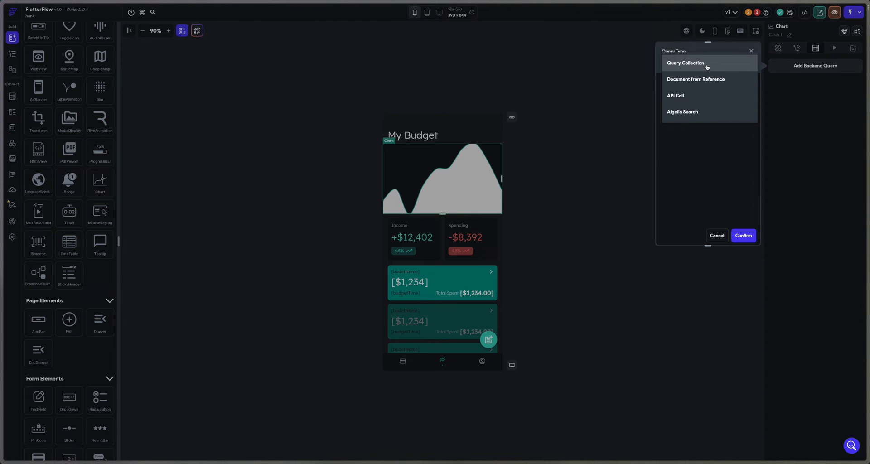
click(685, 63)
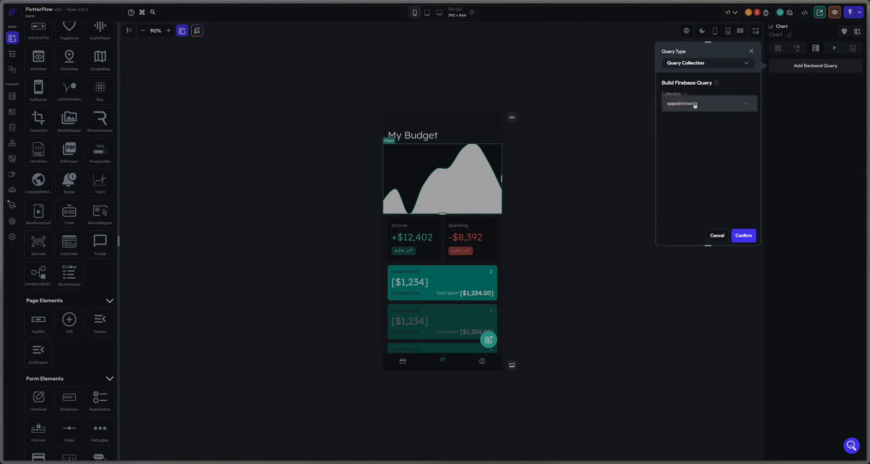
click(709, 103)
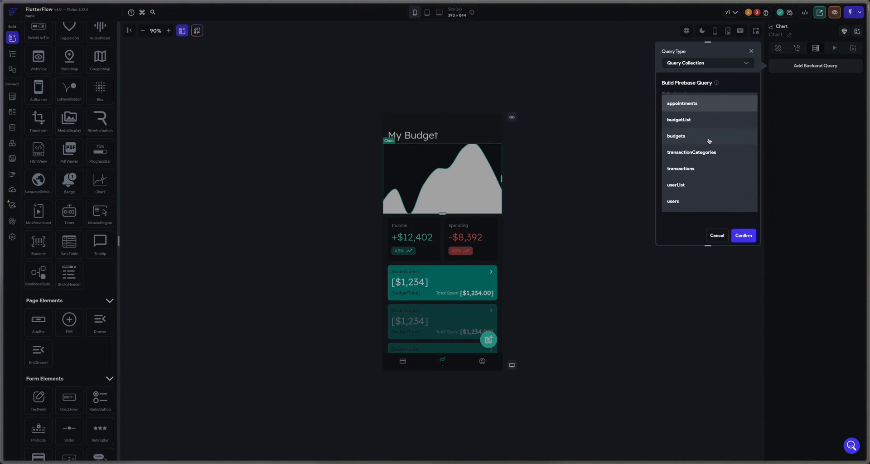
click(677, 136)
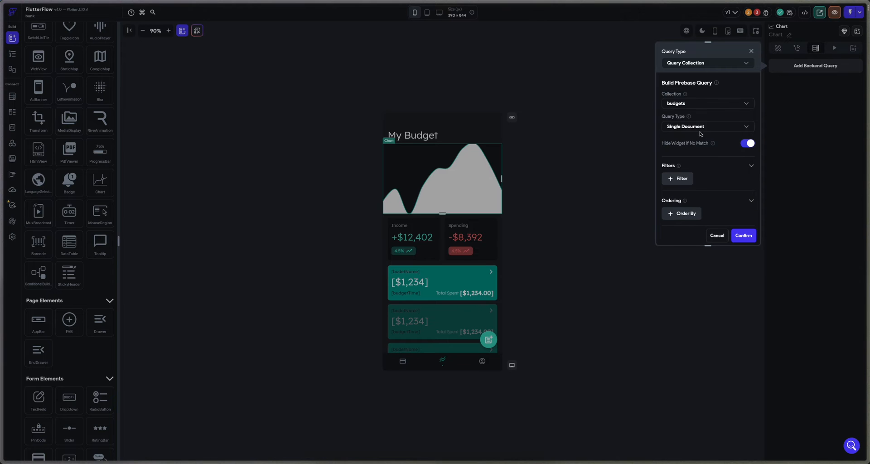
mouse_move(698, 131)
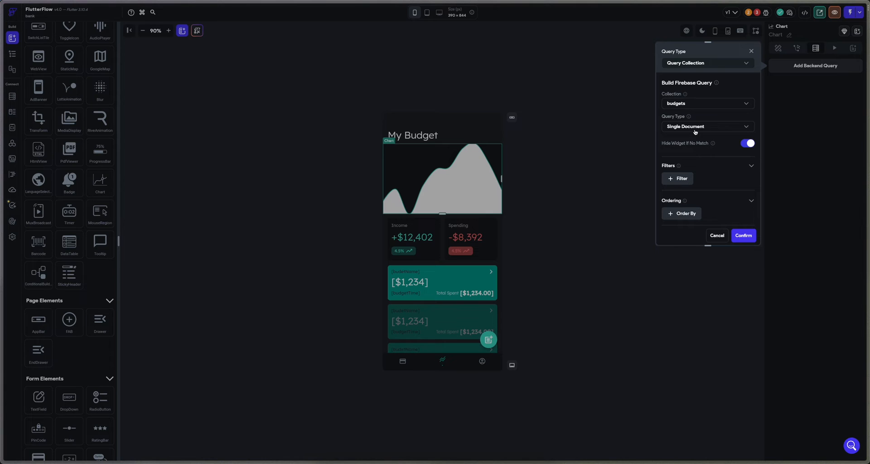
click(742, 236)
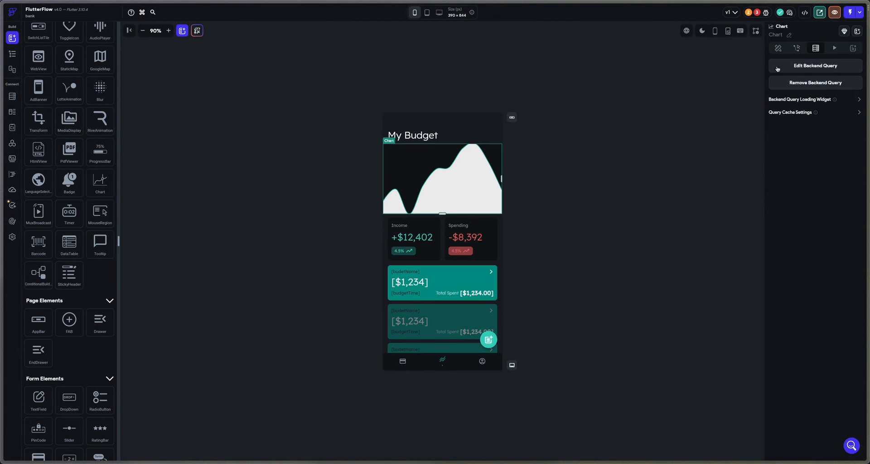
mouse_move(777, 48)
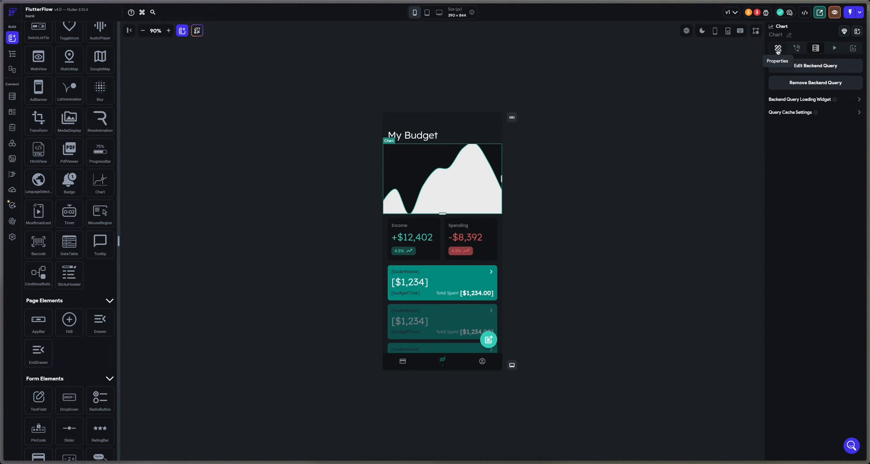
Step: Set the chart's first data series source to Numbers Lists under Chart Data
click(777, 48)
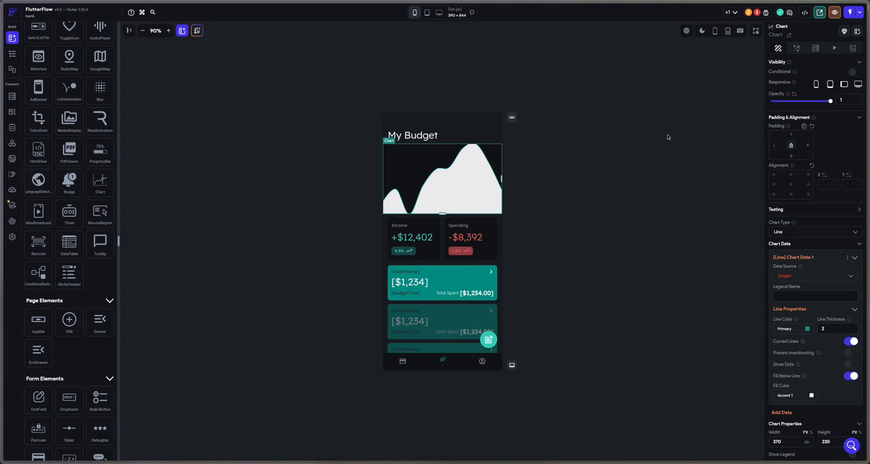
mouse_move(821, 276)
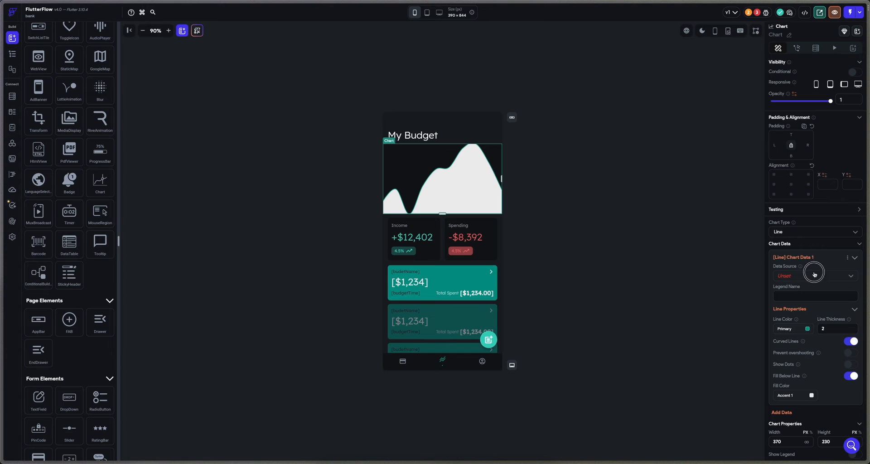
click(814, 275)
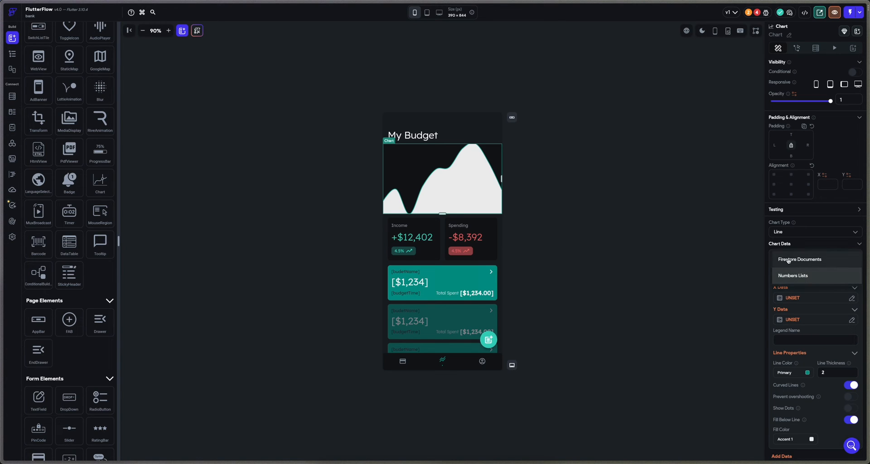
click(792, 276)
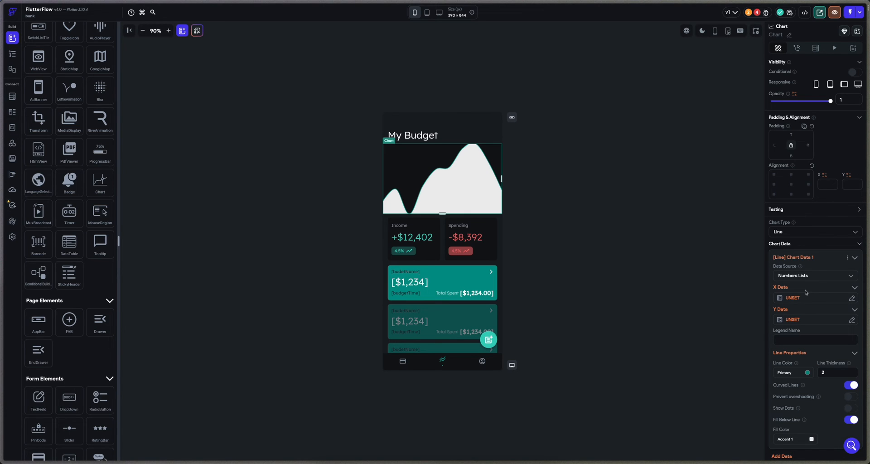
mouse_move(824, 268)
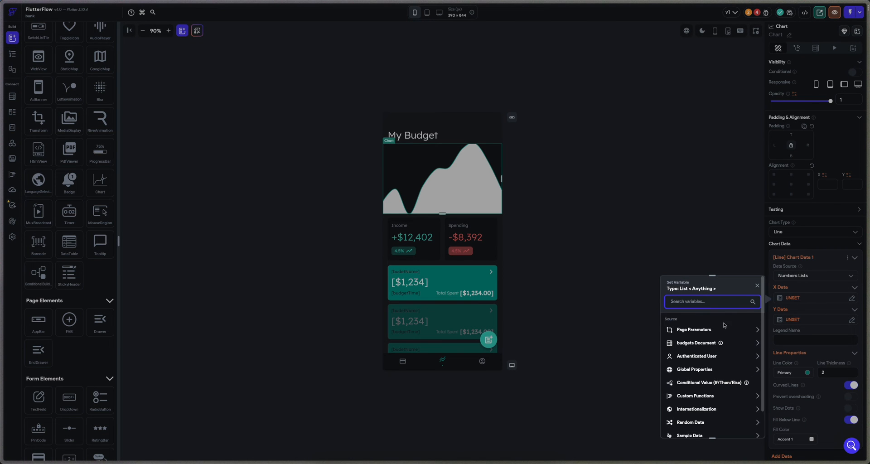
Step: Browse the budgets Document fields in Set Variable as candidates for the X/Y list data
click(696, 342)
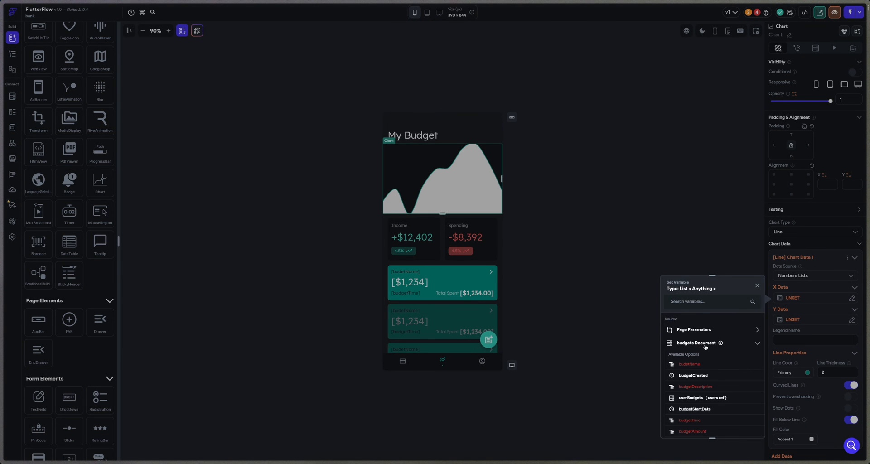
scroll(down, 3)
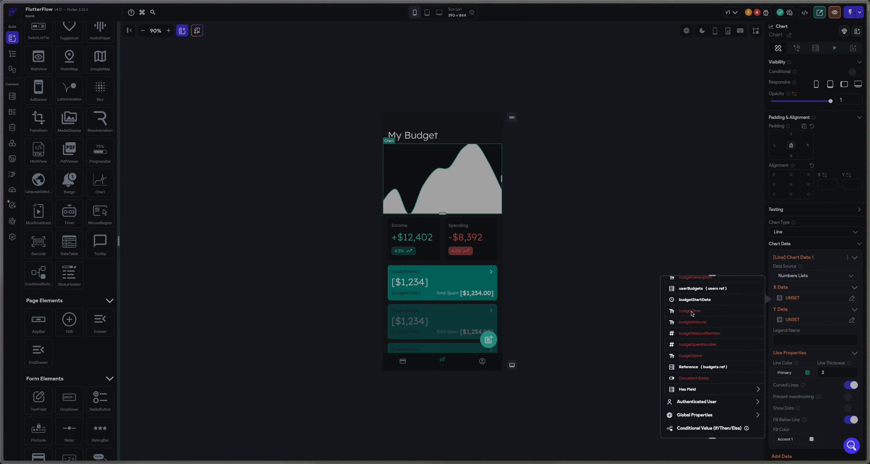
click(680, 268)
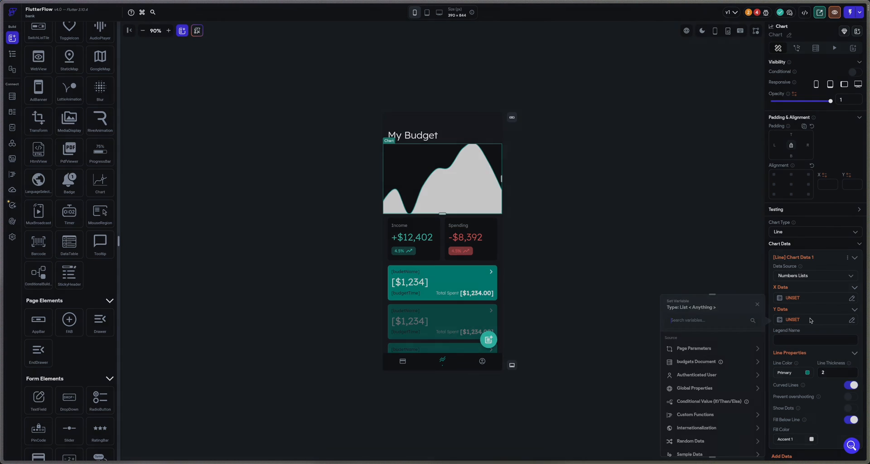
click(697, 362)
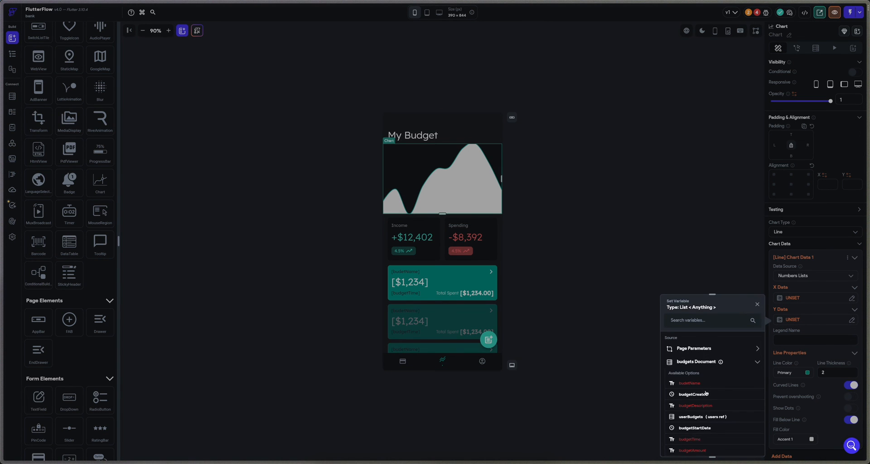